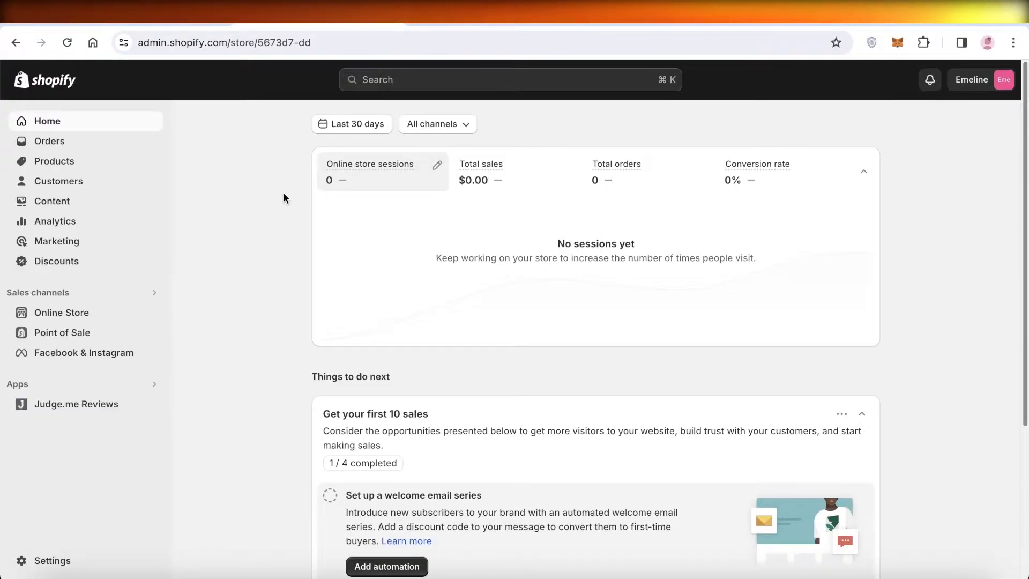
{"action": "mouse_move", "coordinate": [65, 109]}
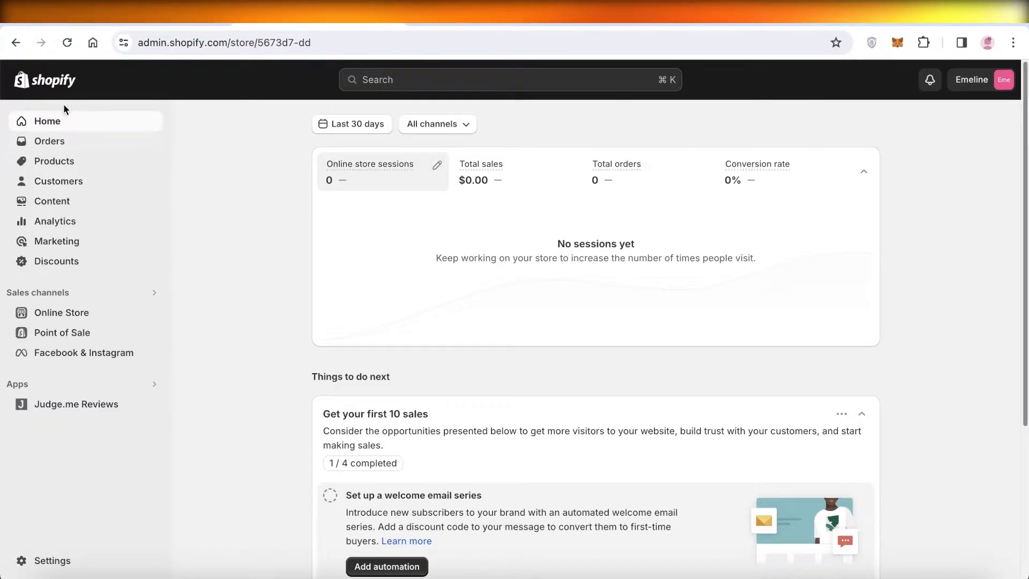
- Leave the home dashboard via Analytics and open the store settings showing store details
{"action": "left_click", "coordinate": [56, 221]}
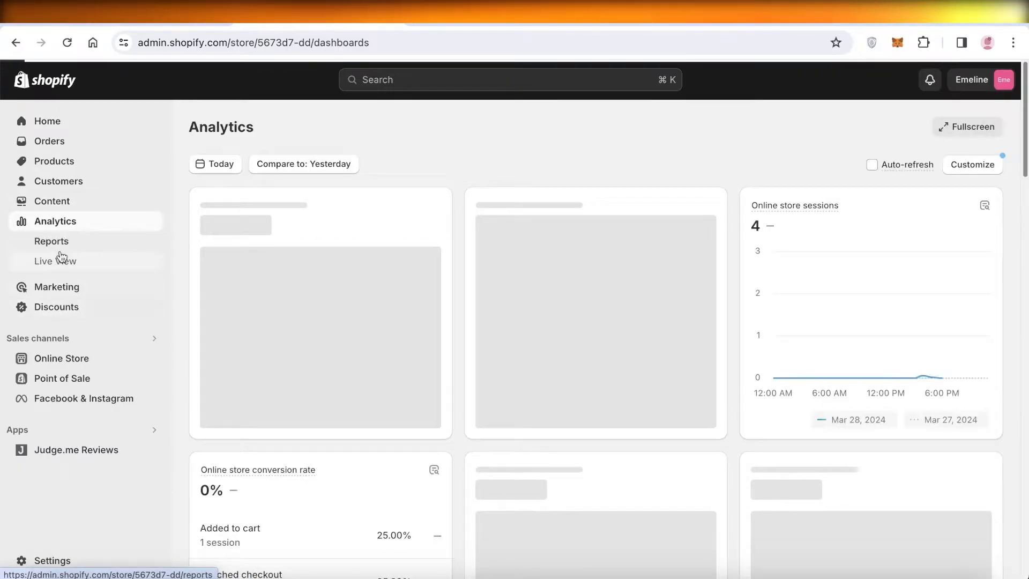
{"action": "left_click", "coordinate": [46, 121]}
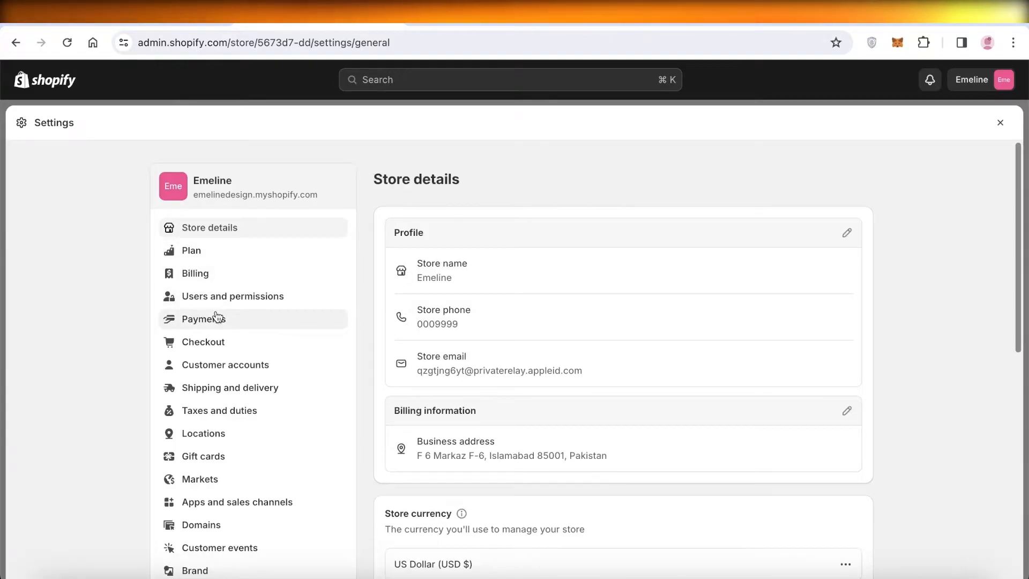
- Reactivate the (for testing) Bogus Gateway from third-party providers and return to Payments settings
{"action": "left_click", "coordinate": [204, 318]}
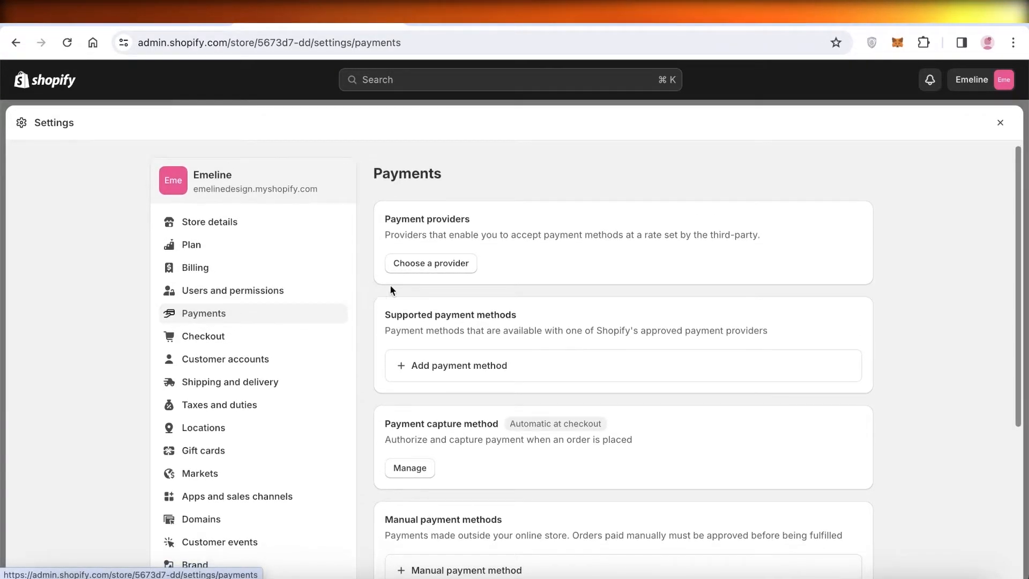
{"action": "left_click", "coordinate": [431, 264]}
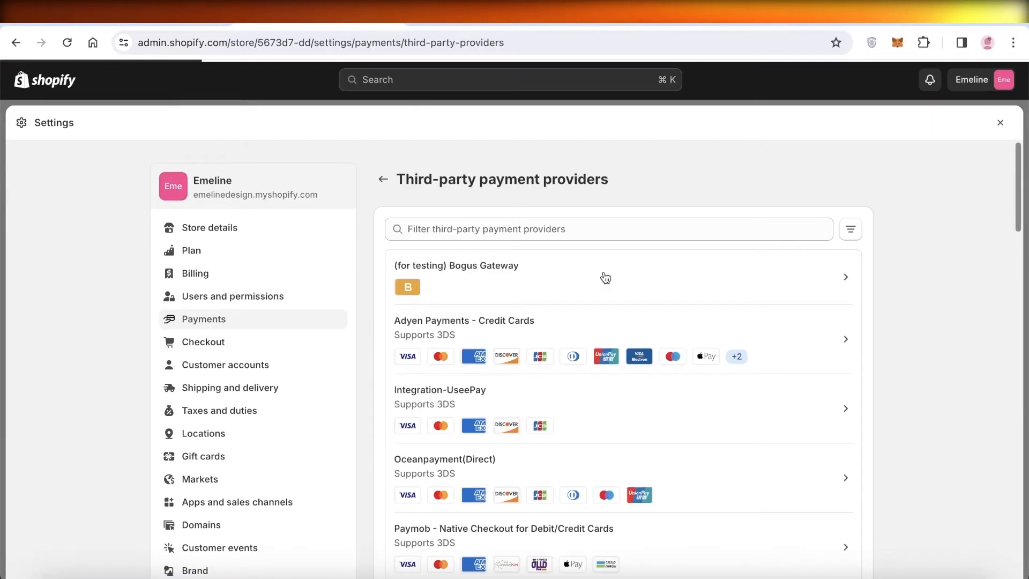
{"action": "left_click", "coordinate": [604, 277]}
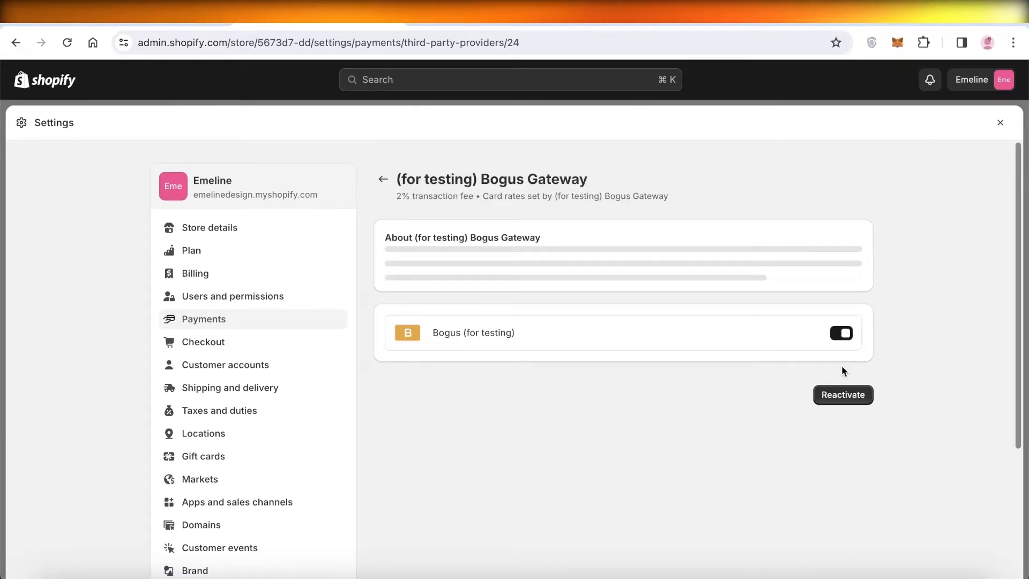
{"action": "left_click", "coordinate": [843, 395]}
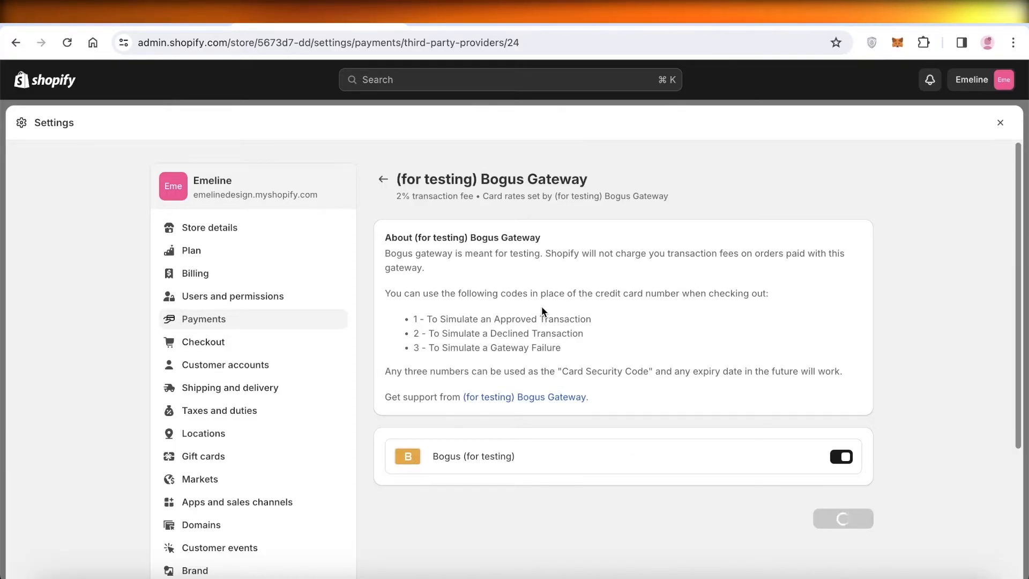
{"action": "left_click", "coordinate": [841, 457]}
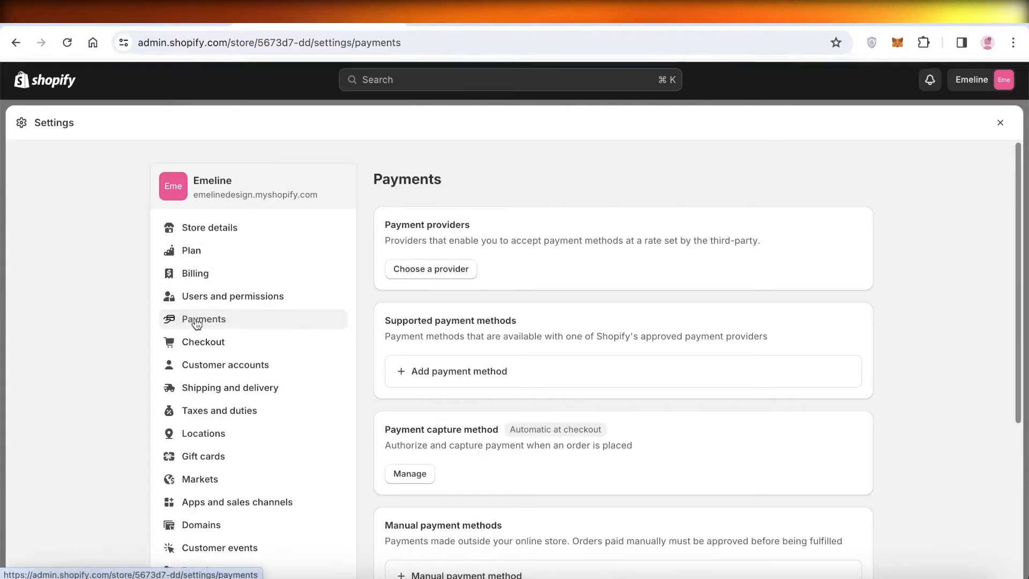
{"action": "left_click", "coordinate": [431, 268]}
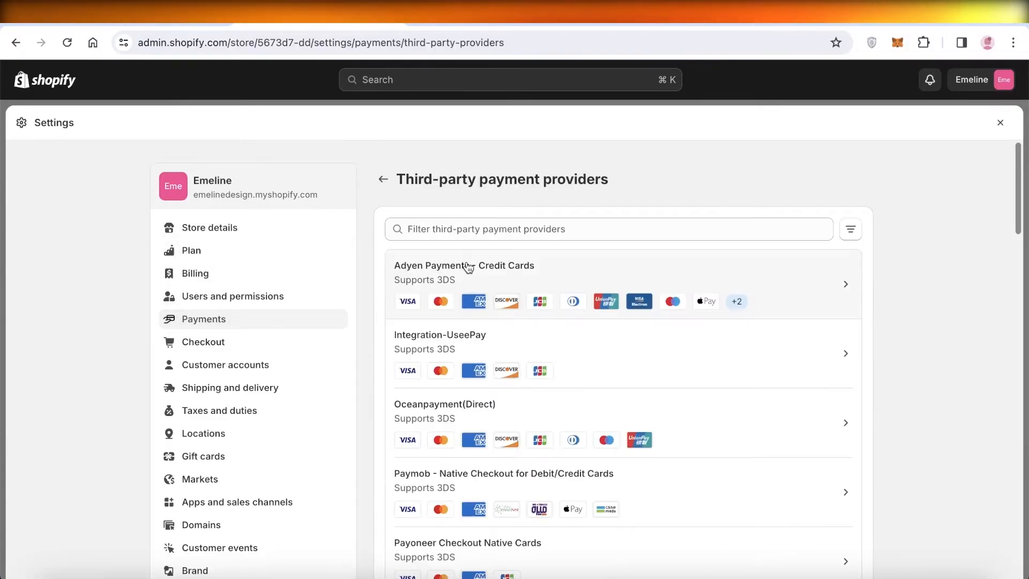
{"action": "left_click", "coordinate": [383, 179]}
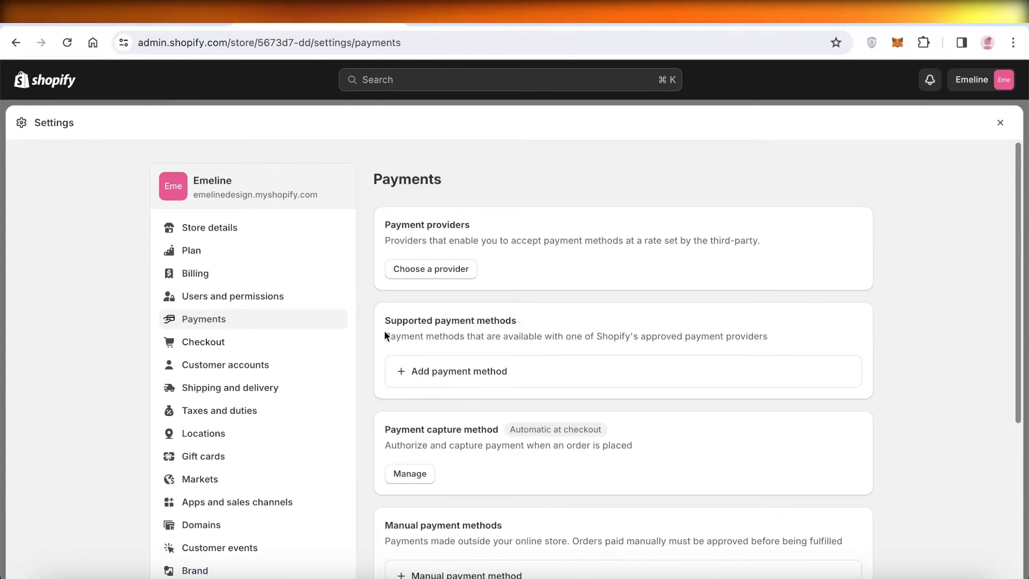
{"action": "mouse_move", "coordinate": [819, 196]}
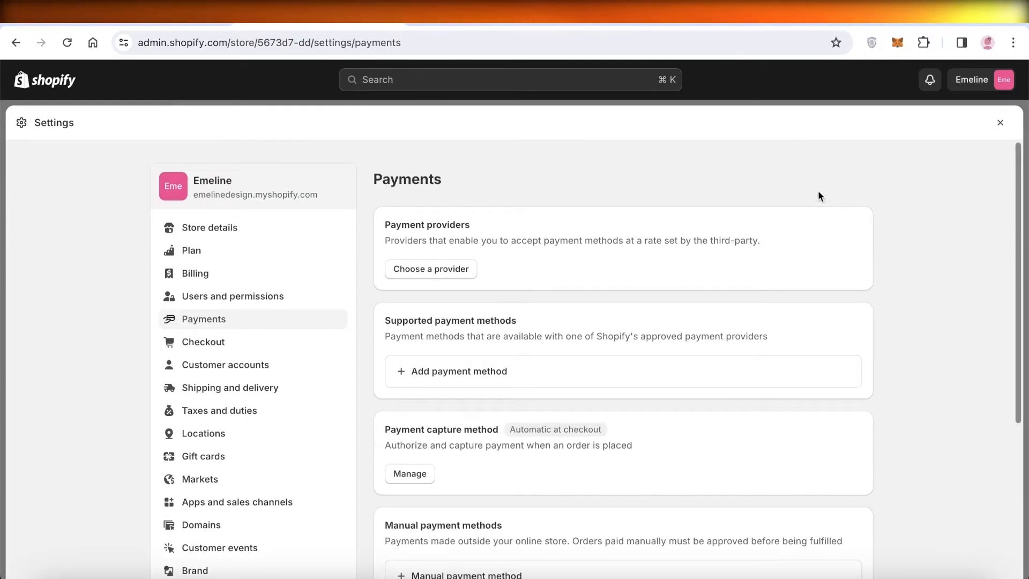
{"action": "scroll", "scroll_direction": "down", "scroll_amount": 3}
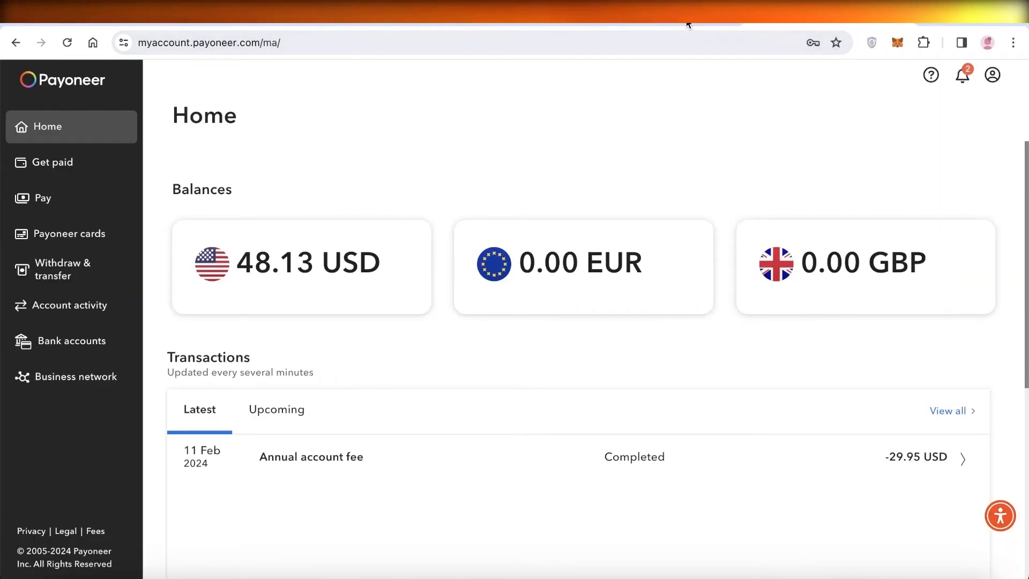
- Show Payoneer's Withdraw & transfer page with bank withdrawal and currency conversion options
{"action": "left_click", "coordinate": [60, 269]}
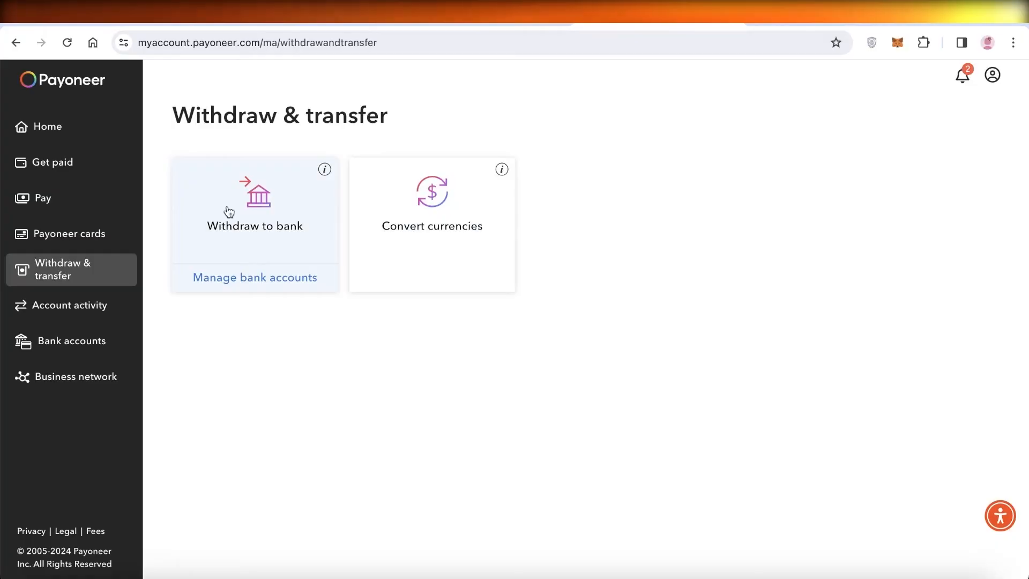
{"action": "mouse_move", "coordinate": [695, 248]}
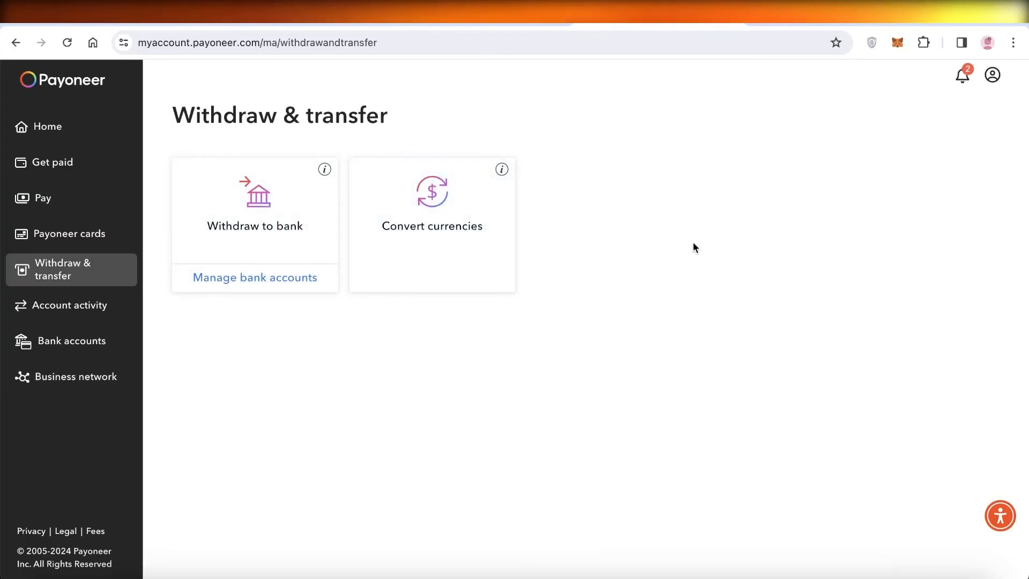
{"action": "mouse_move", "coordinate": [774, 224]}
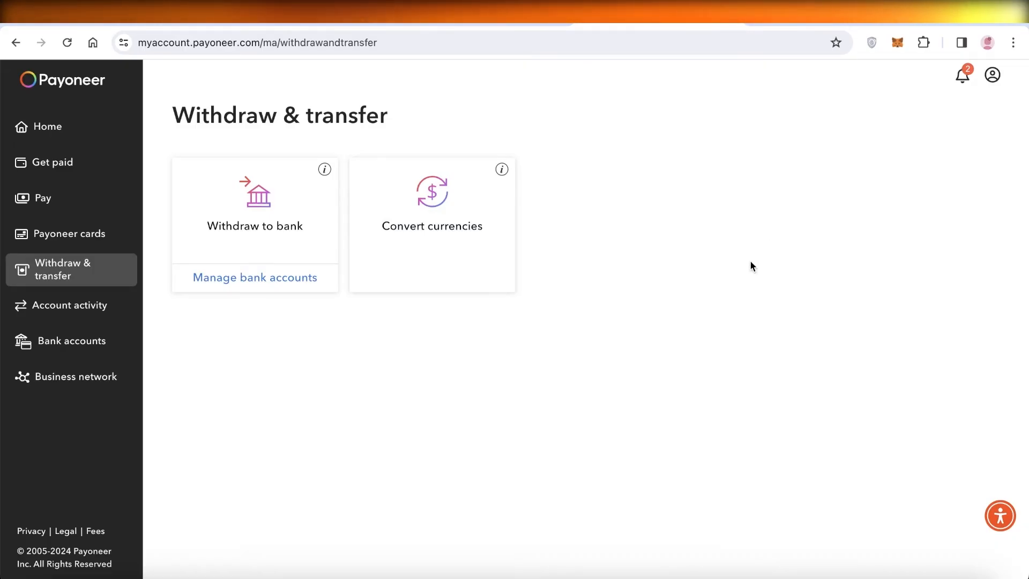
{"action": "mouse_move", "coordinate": [754, 270]}
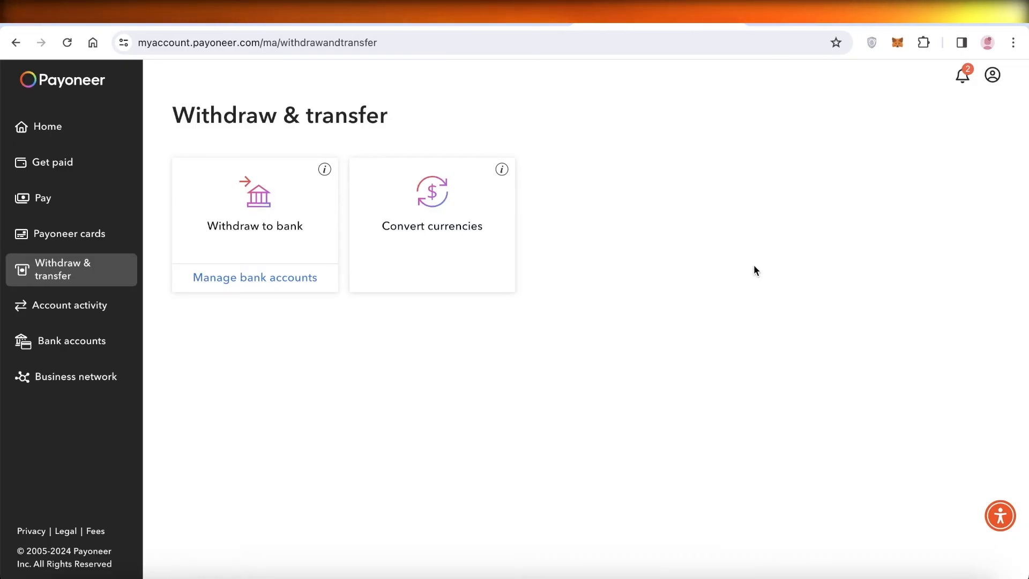